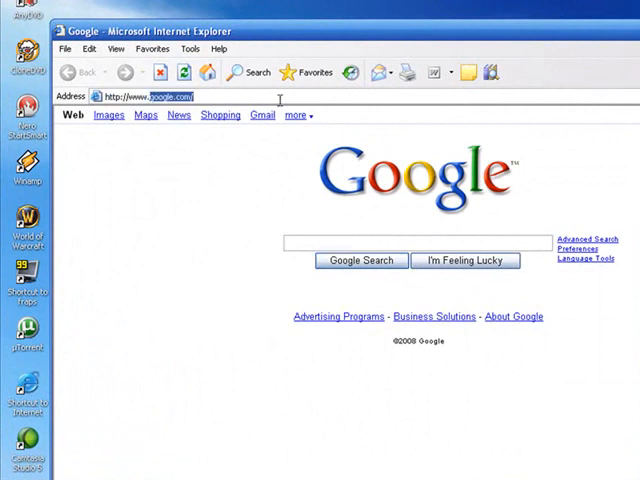
- Load the privacyanswer.info site showing the current IP address and United States location
{"action": "type", "text": "http://www.priv"}
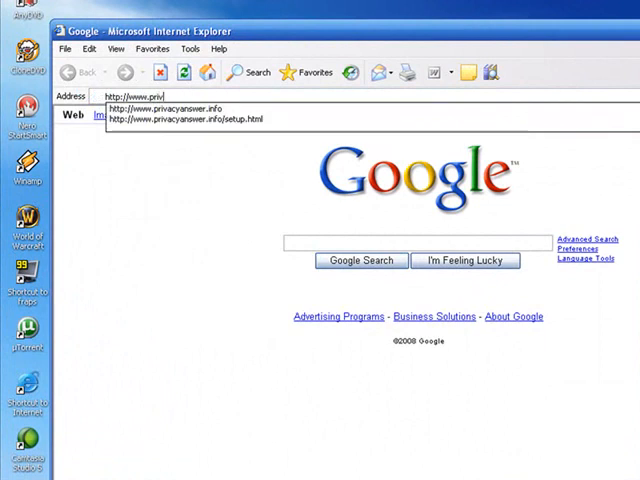
{"action": "type", "text": "acyanswer.info/"}
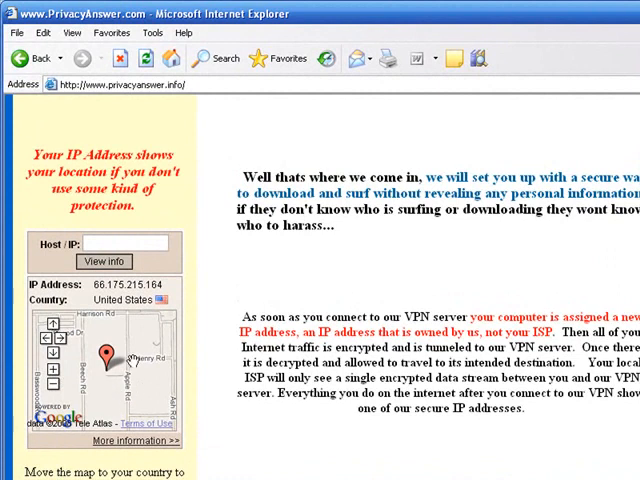
{"action": "mouse_move", "coordinate": [212, 384]}
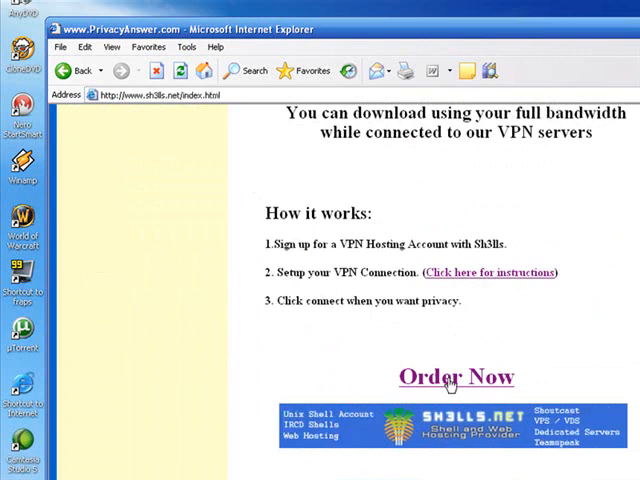
- Follow Order Now to Sh3lls.net, choose VPN Hosting and begin the signup form
{"action": "left_click", "coordinate": [456, 376]}
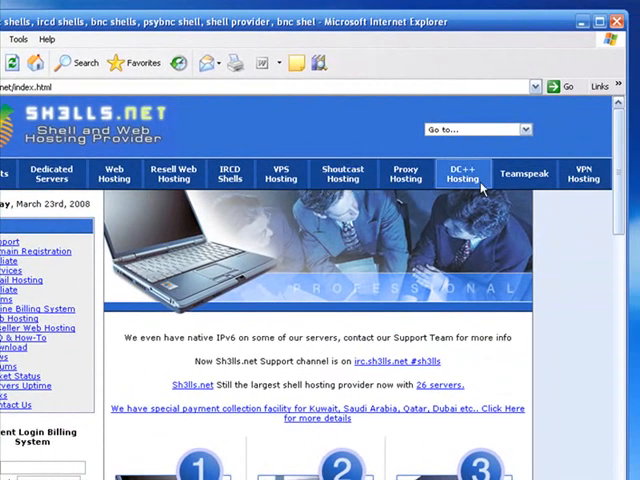
{"action": "mouse_move", "coordinate": [584, 172]}
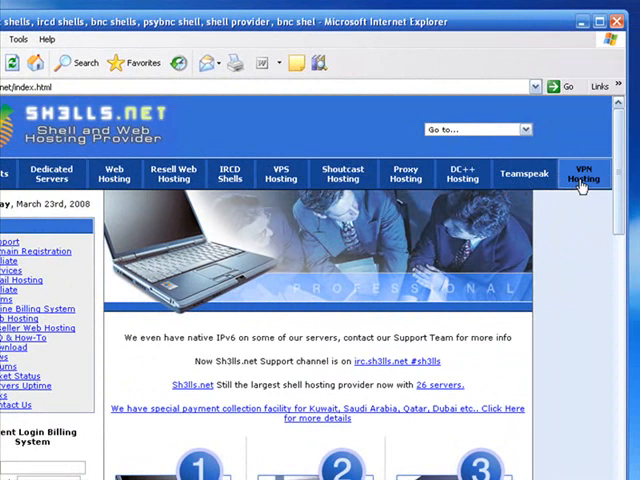
{"action": "left_click", "coordinate": [584, 174]}
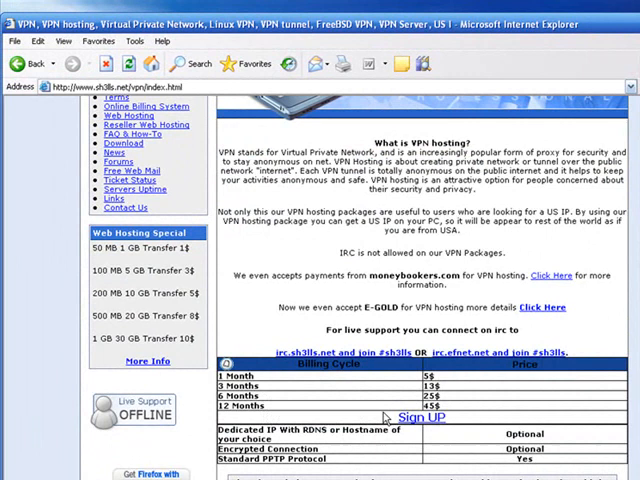
{"action": "left_click", "coordinate": [418, 416]}
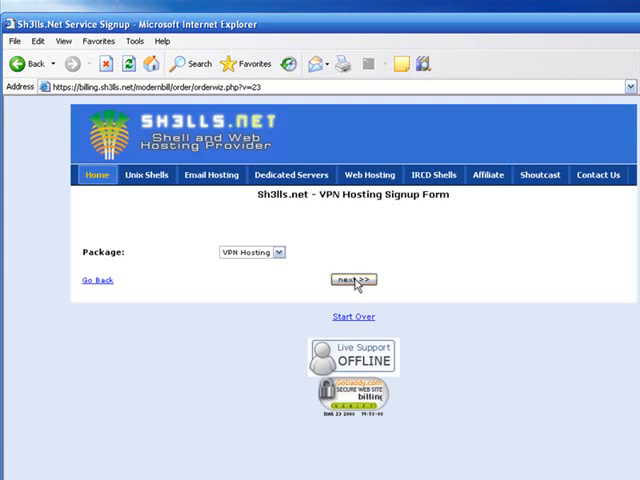
- Order monthly VPN Hosting with Dedicated IP With Encryption and calculate the $9.00 total
{"action": "left_click", "coordinate": [352, 280]}
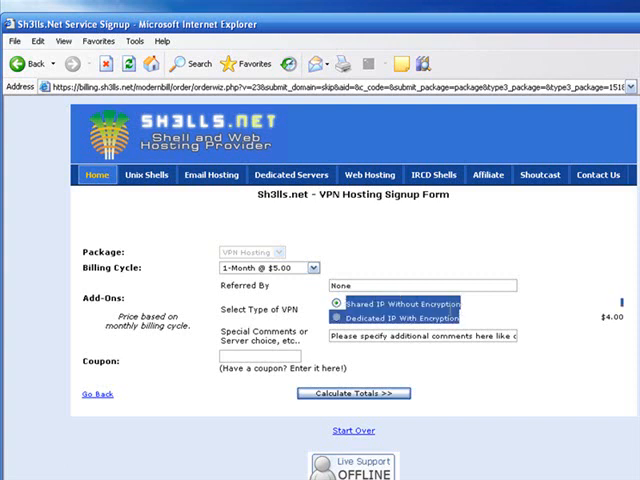
{"action": "left_click", "coordinate": [330, 318]}
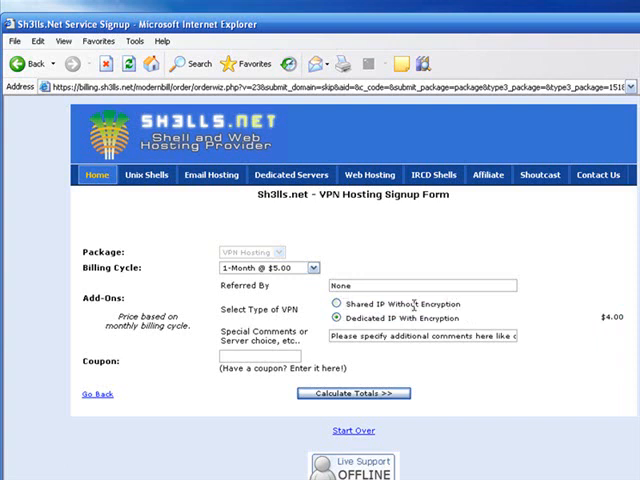
{"action": "mouse_move", "coordinate": [528, 322]}
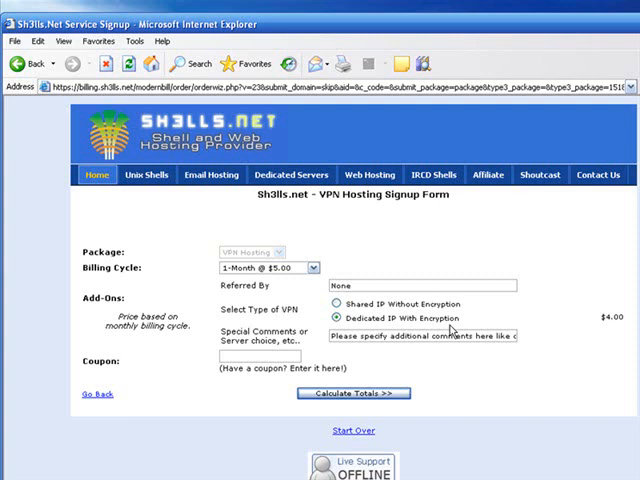
{"action": "mouse_move", "coordinate": [618, 400]}
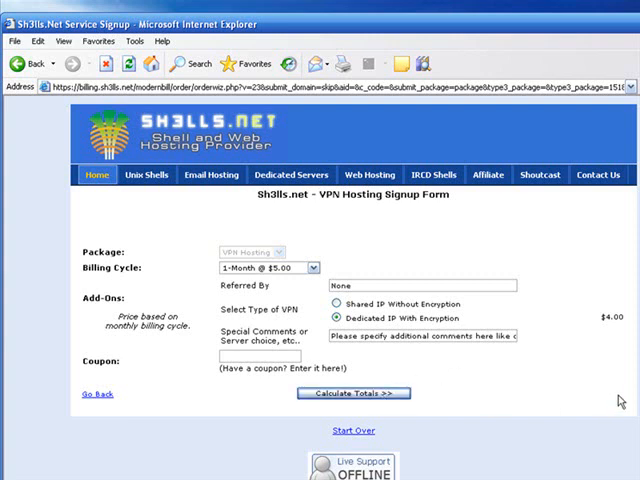
{"action": "left_click", "coordinate": [354, 392]}
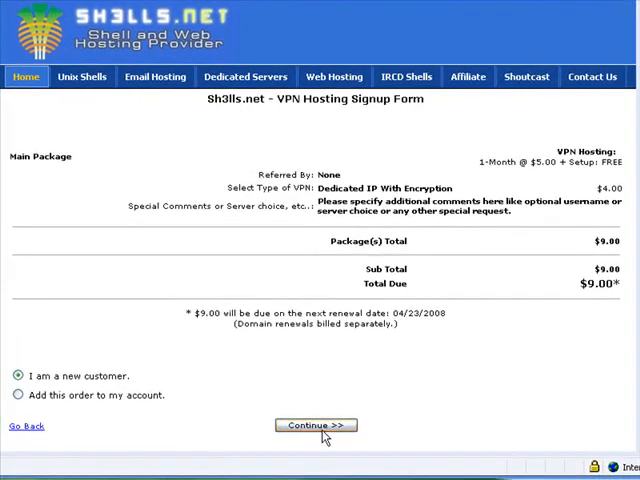
- Continue as a new customer to the account details form, then close the browser
{"action": "left_click", "coordinate": [316, 424]}
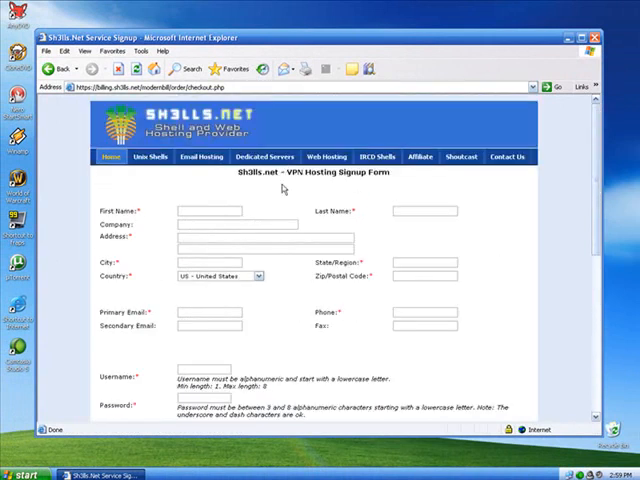
{"action": "scroll", "scroll_direction": "down", "scroll_amount": 3}
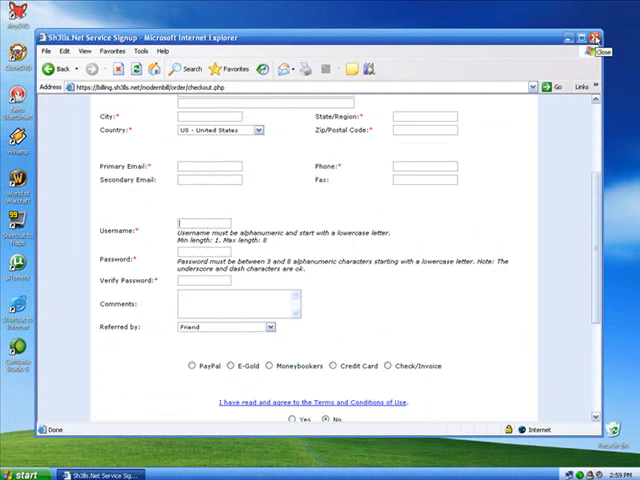
{"action": "left_click", "coordinate": [604, 36]}
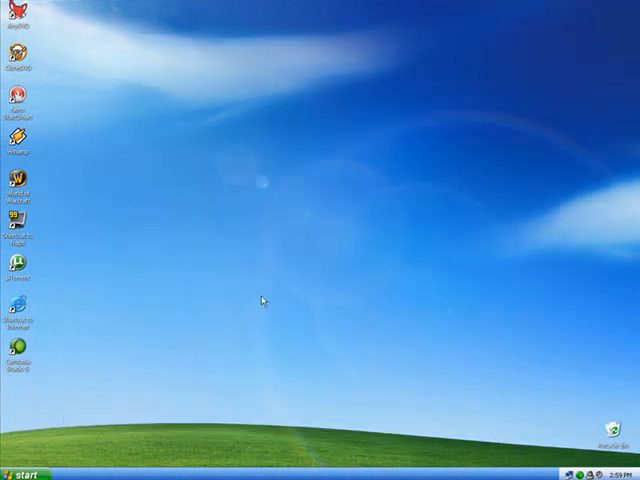
{"action": "mouse_move", "coordinate": [204, 418]}
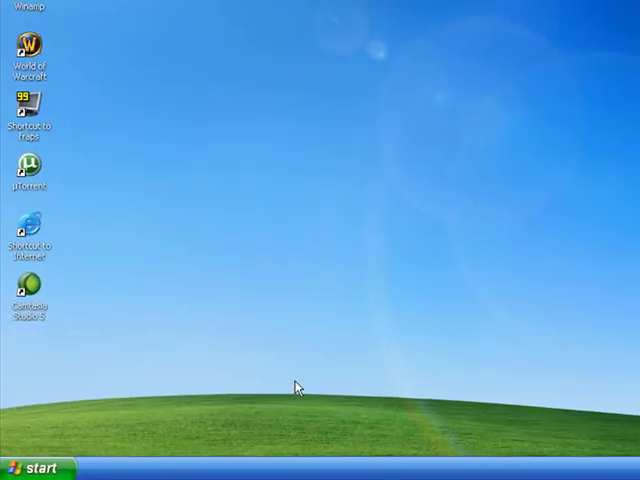
- Open Control Panel from the Start menu and switch it to Classic View
{"action": "left_click", "coordinate": [30, 468]}
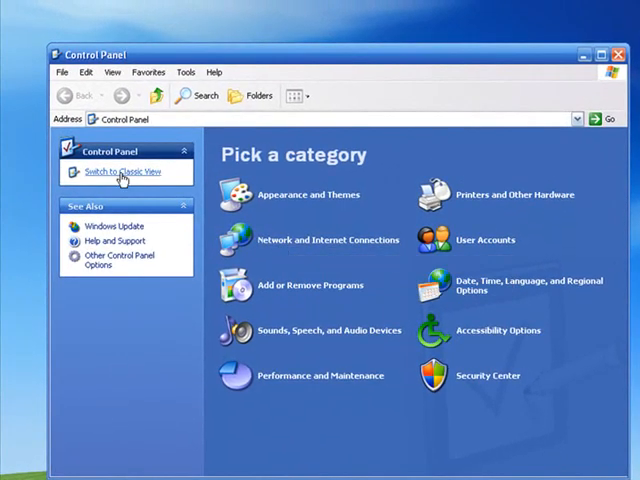
{"action": "left_click", "coordinate": [122, 172]}
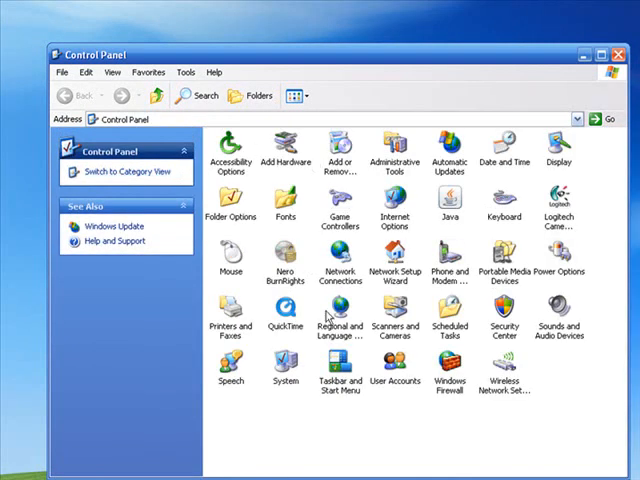
{"action": "mouse_move", "coordinate": [400, 260]}
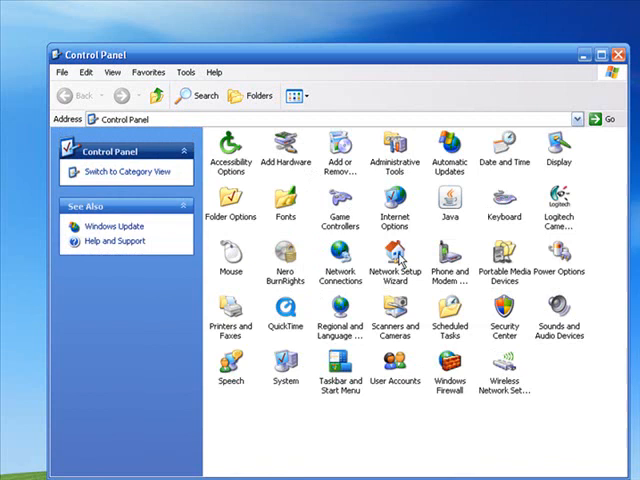
- Start the Network Setup Wizard by mistake and cancel out of it
{"action": "double_click", "coordinate": [394, 264]}
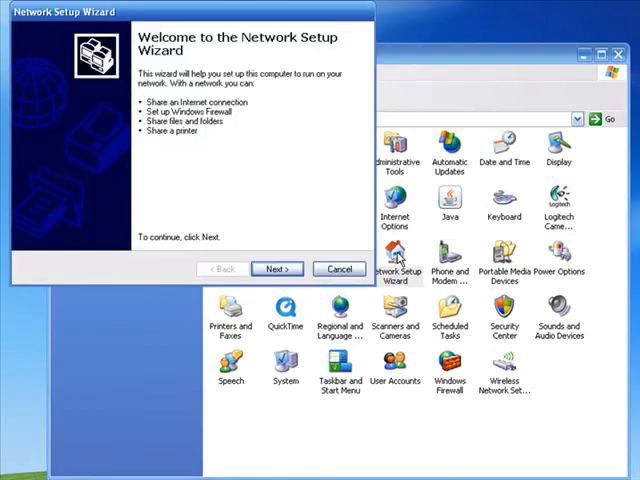
{"action": "left_click", "coordinate": [276, 268]}
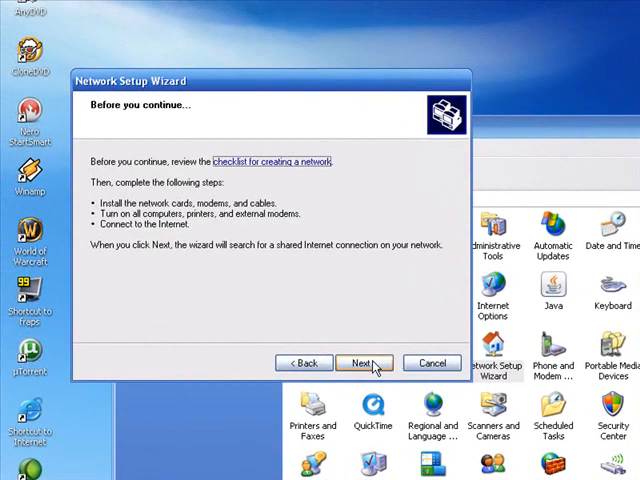
{"action": "left_click", "coordinate": [362, 364]}
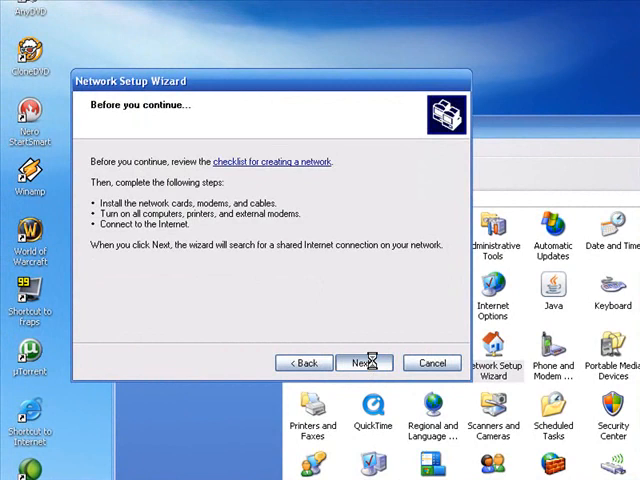
{"action": "left_click", "coordinate": [362, 362]}
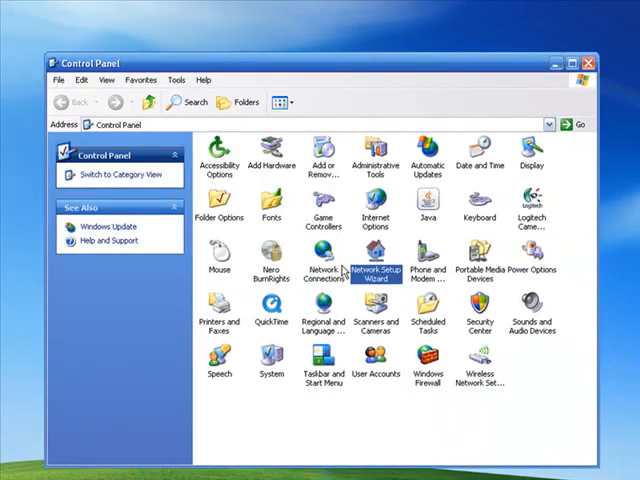
- Open Network Connections listing the LAN and VPN entries and start a new connection
{"action": "double_click", "coordinate": [320, 270]}
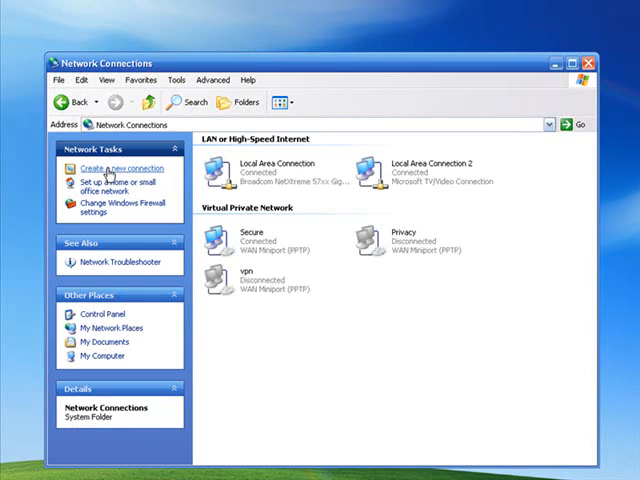
{"action": "left_click", "coordinate": [120, 168]}
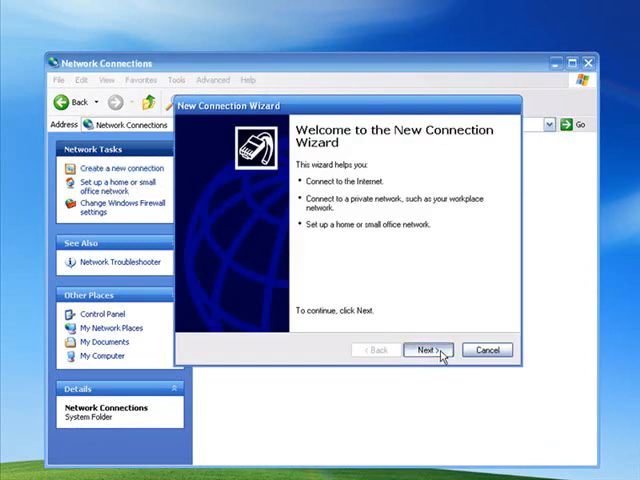
- Choose a workplace VPN connection and name it privacyanswer
{"action": "left_click", "coordinate": [424, 350]}
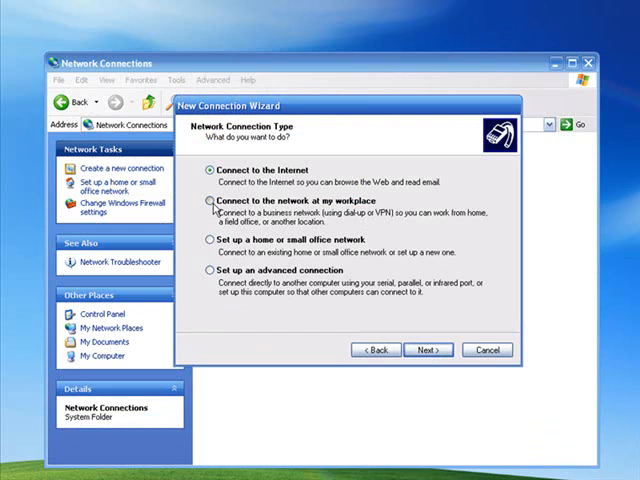
{"action": "left_click", "coordinate": [428, 348]}
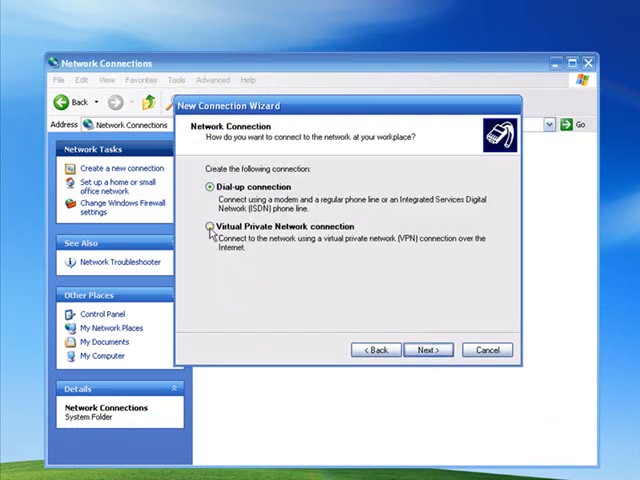
{"action": "left_click", "coordinate": [204, 226]}
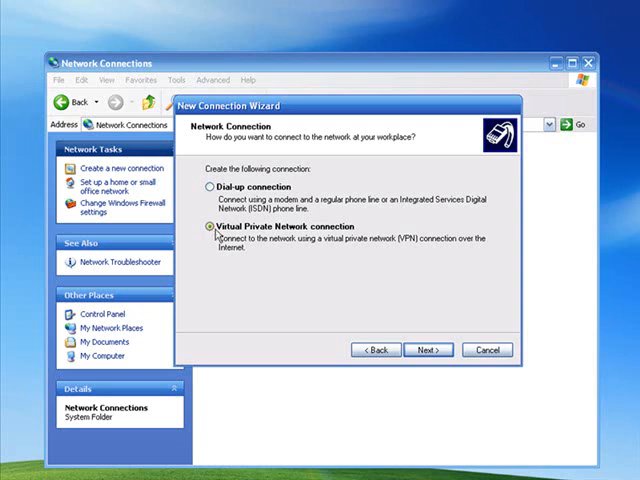
{"action": "left_click", "coordinate": [428, 348]}
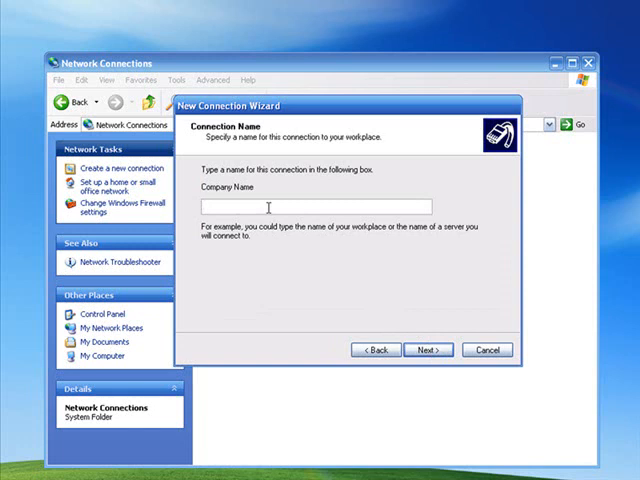
{"action": "type", "text": "privacyanswer"}
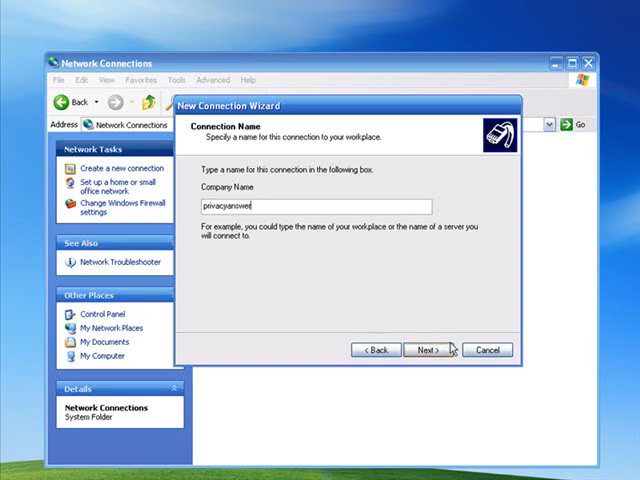
{"action": "left_click", "coordinate": [428, 348]}
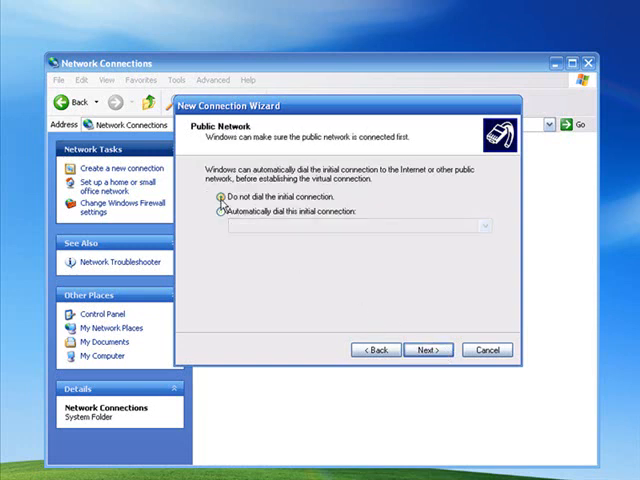
- Enter the vpn2 sh3lls.net server host and reach the wizard's final summary
{"action": "left_click", "coordinate": [428, 348]}
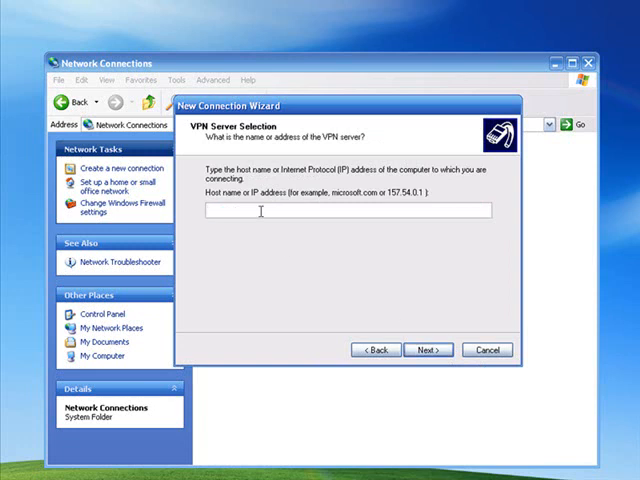
{"action": "type", "text": "vpn2.s"}
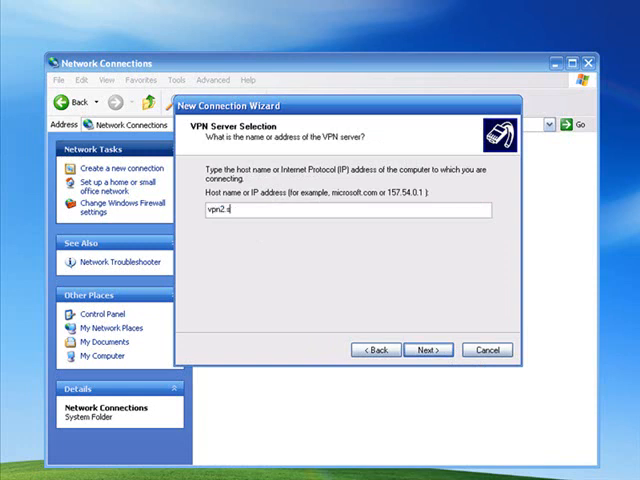
{"action": "type", "text": "hells"}
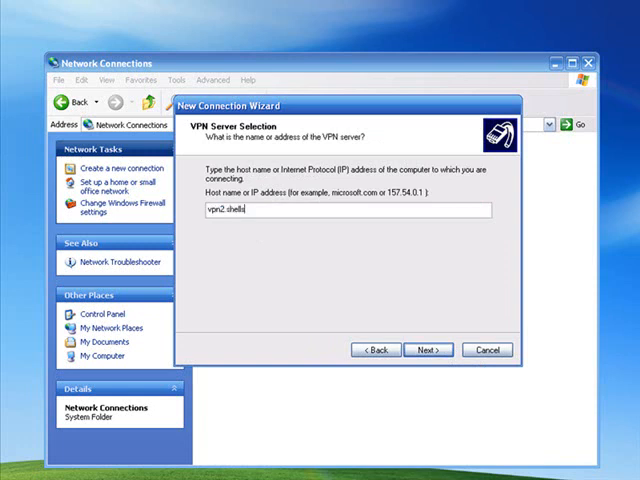
{"action": "type", "text": ".net"}
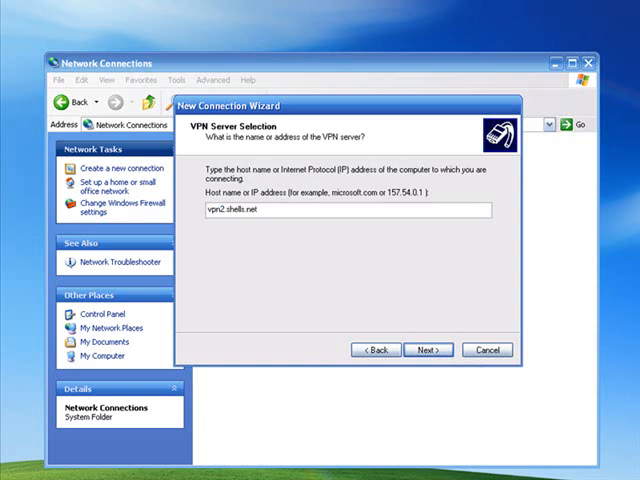
{"action": "left_click", "coordinate": [428, 348]}
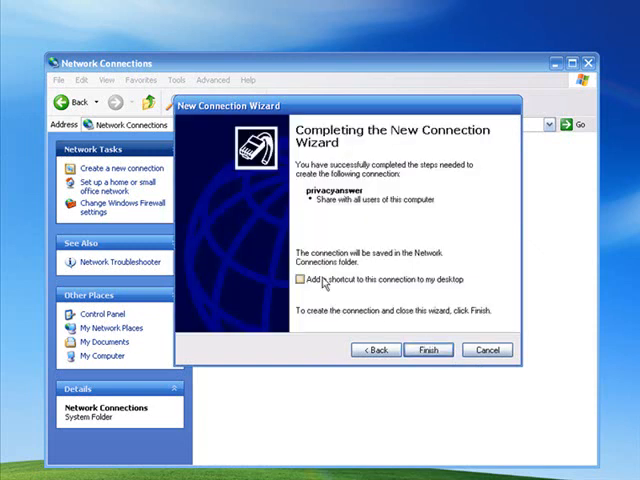
- Finish the wizard, enter credentials saved for anyone using the computer, and connect to privacyanswer
{"action": "left_click", "coordinate": [428, 348]}
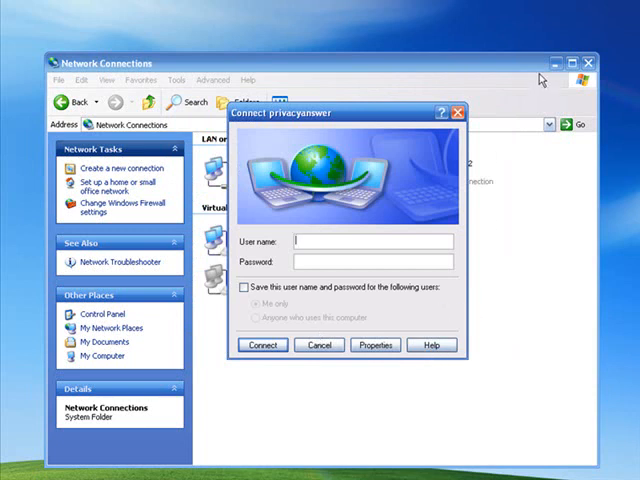
{"action": "mouse_move", "coordinate": [300, 276]}
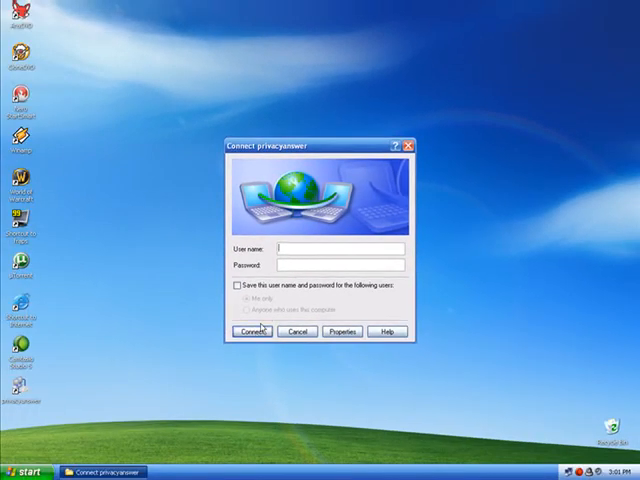
{"action": "left_click", "coordinate": [296, 332]}
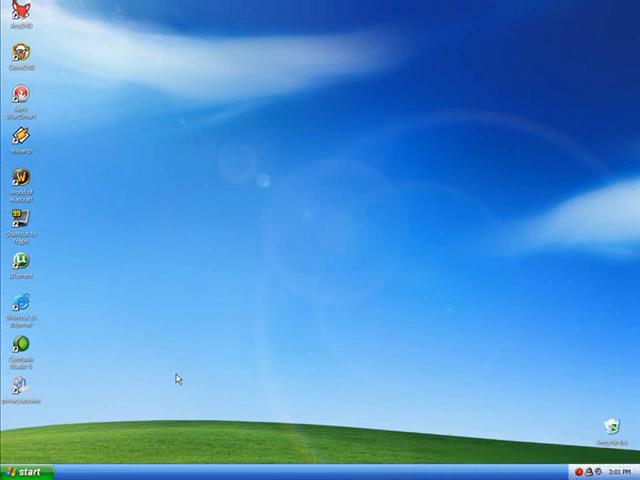
{"action": "left_click", "coordinate": [28, 472]}
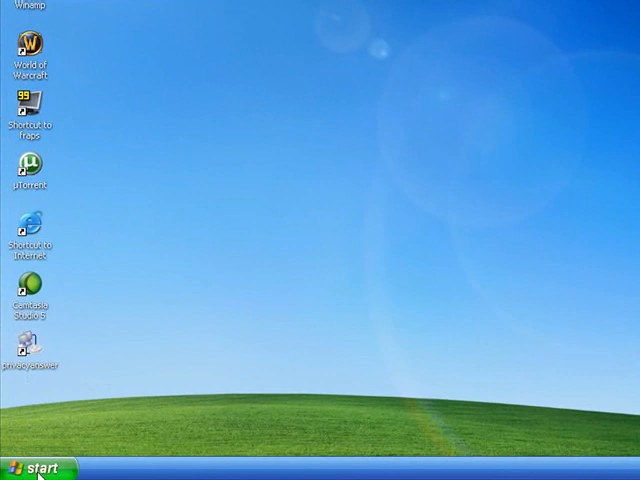
{"action": "left_click", "coordinate": [36, 468]}
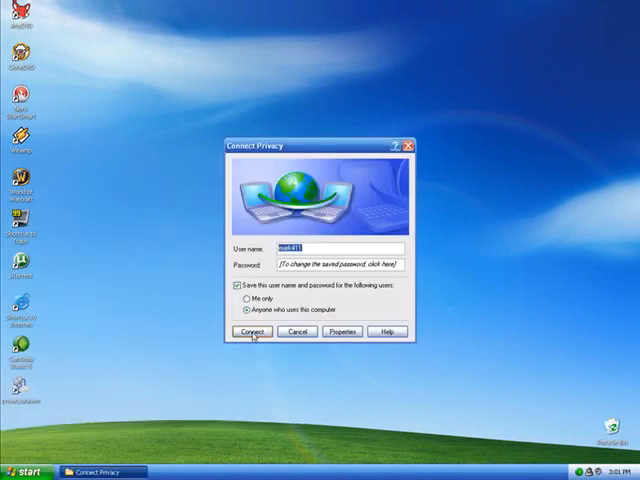
{"action": "left_click", "coordinate": [252, 332]}
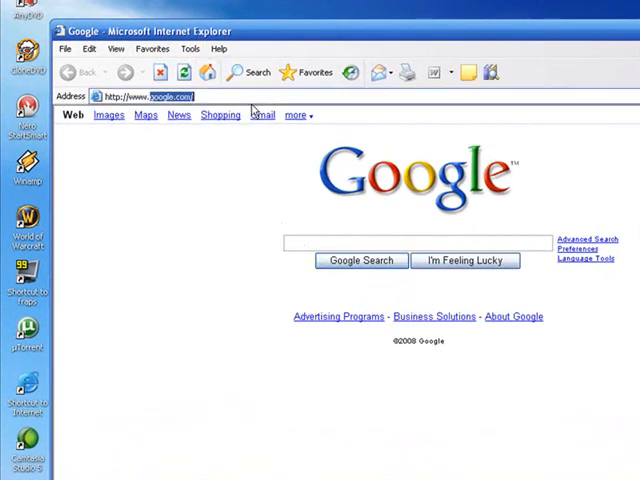
{"action": "type", "text": "http://www.priva"}
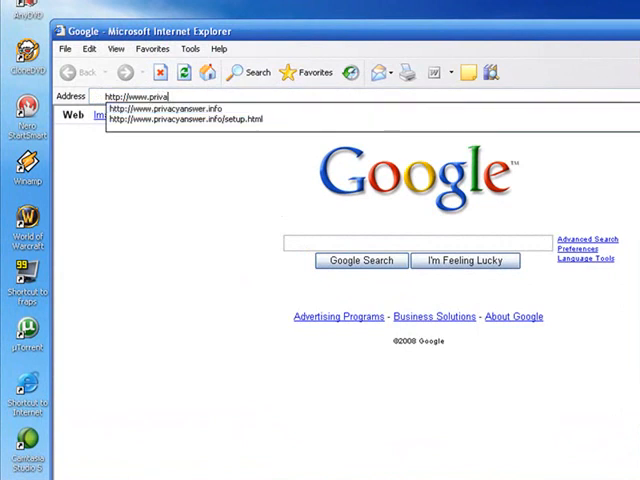
{"action": "left_click", "coordinate": [176, 108]}
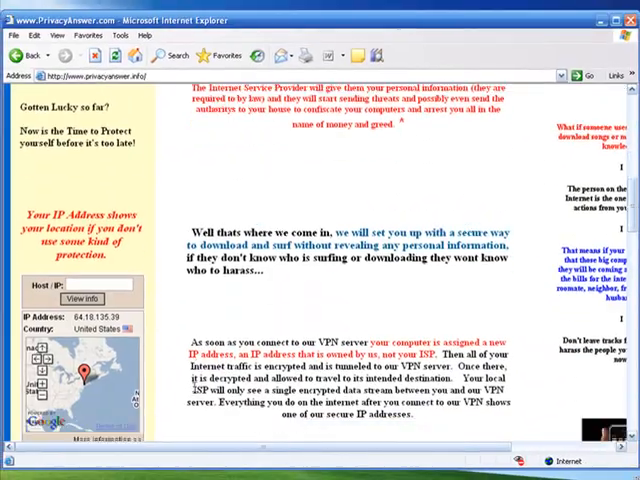
{"action": "scroll", "scroll_direction": "down", "scroll_amount": 3}
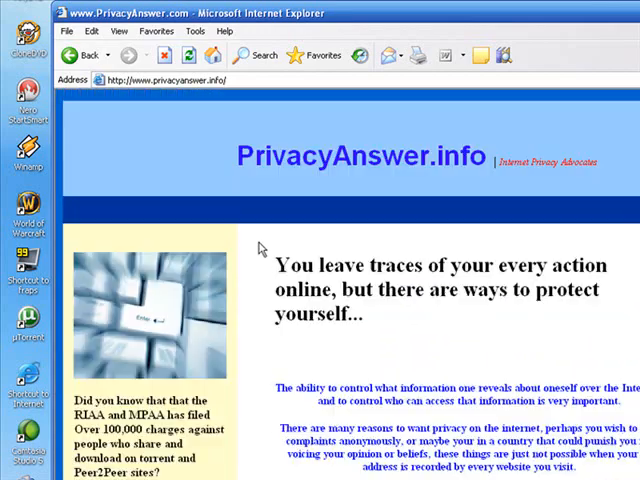
{"action": "scroll", "scroll_direction": "down", "scroll_amount": 3}
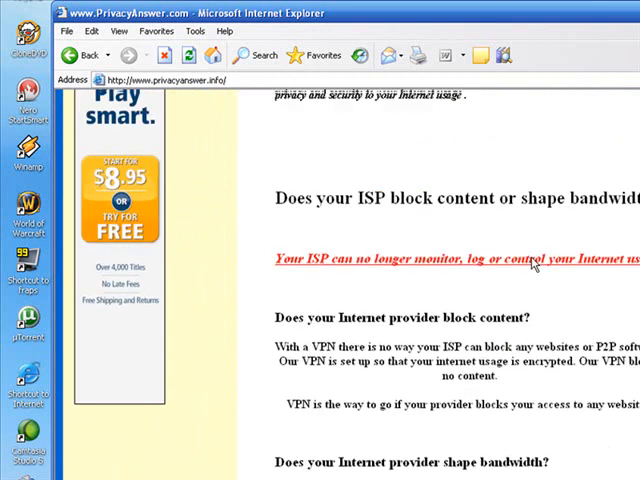
{"action": "scroll", "scroll_direction": "down", "scroll_amount": 3}
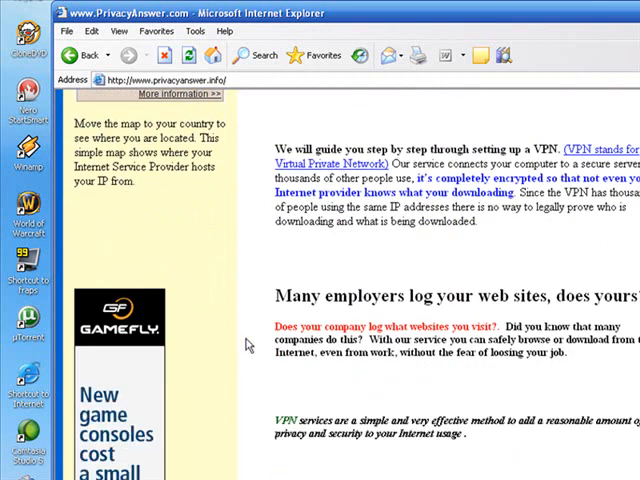
{"action": "scroll", "scroll_direction": "down", "scroll_amount": 3}
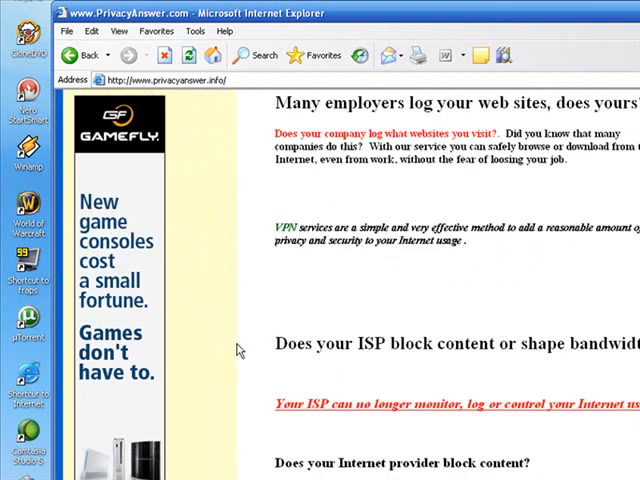